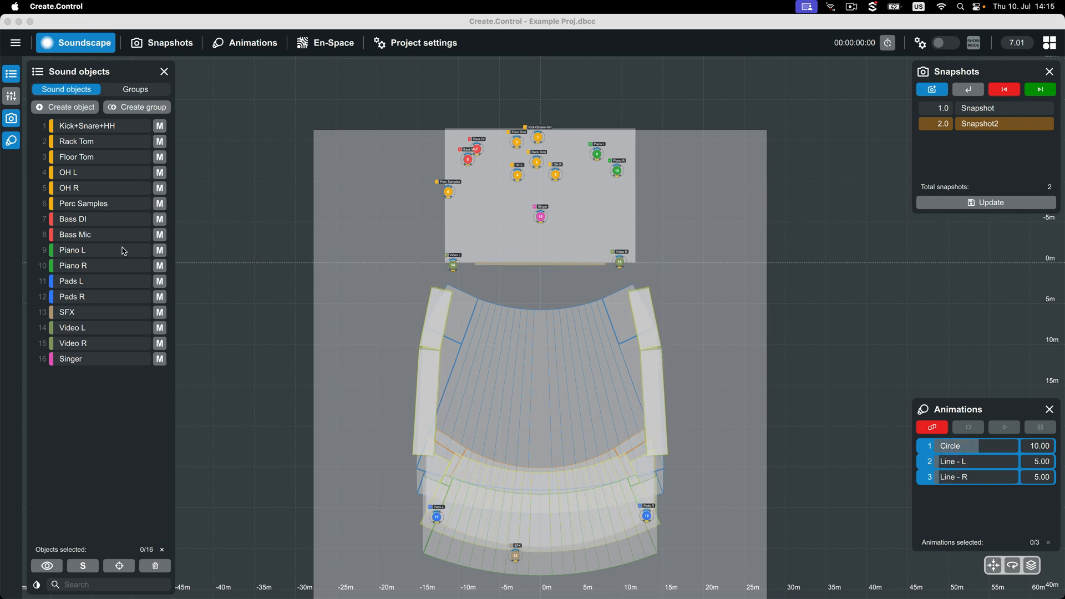
Step: Show Perc Samples' parameters and lower its En-Space send to about -35.2 dB
click(81, 203)
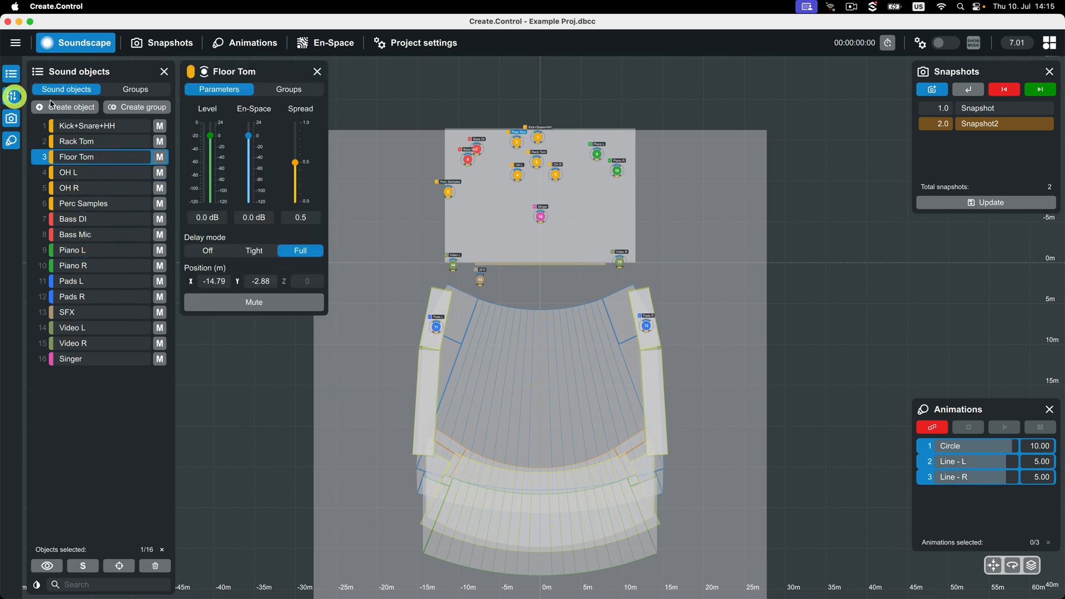
click(83, 203)
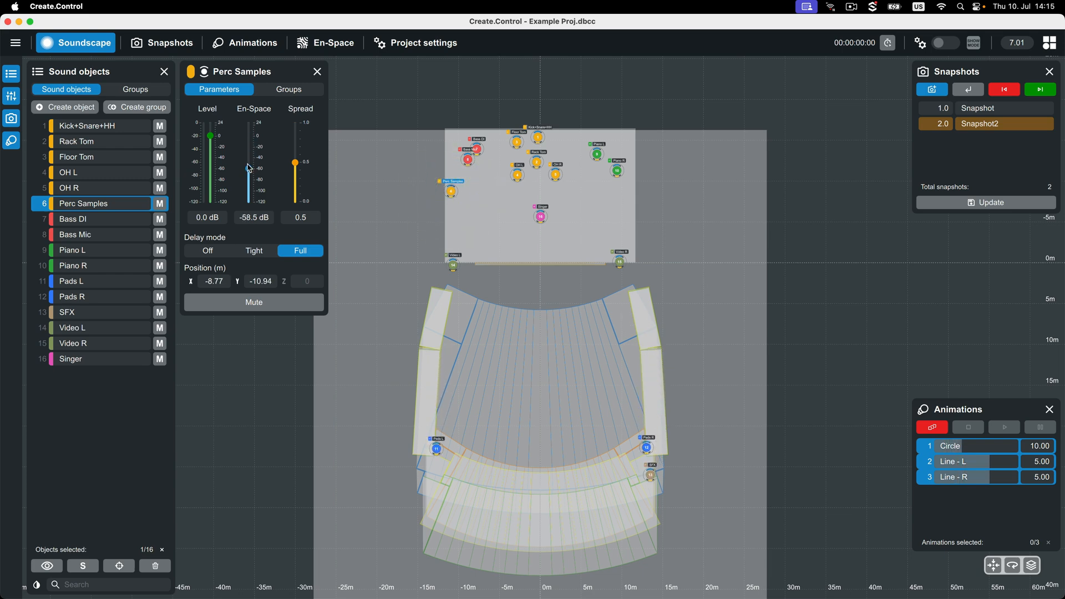
drag(248, 167, 247, 155)
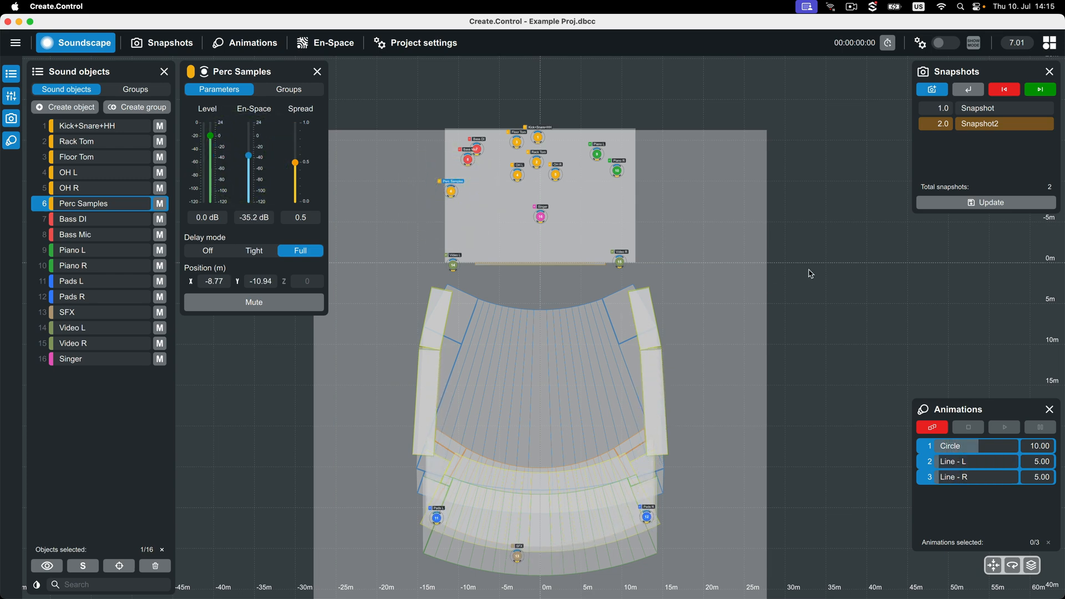
Step: Recall the first snapshot
click(968, 89)
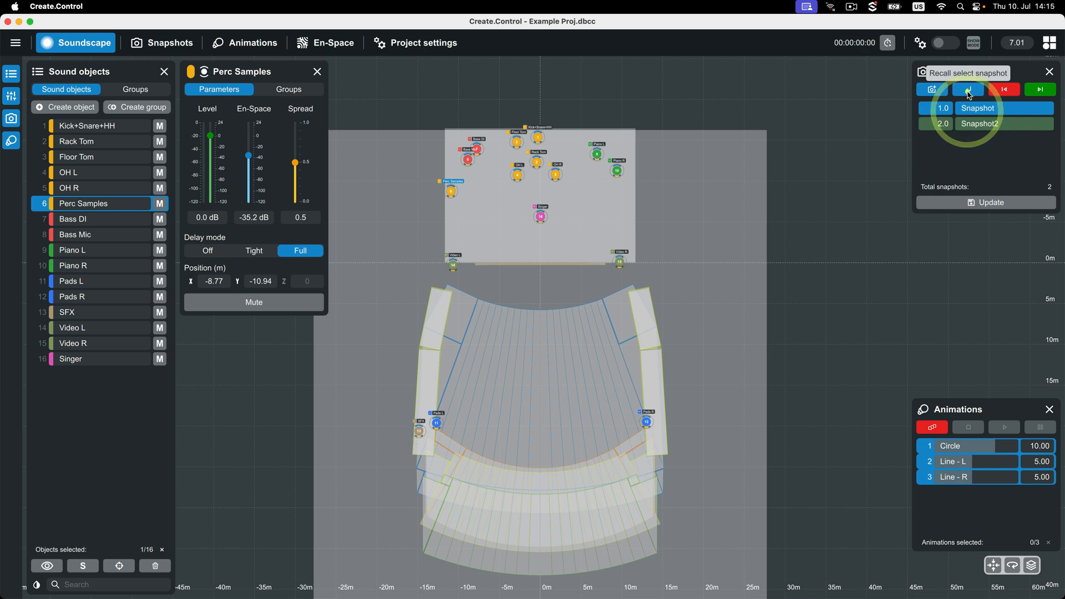
click(968, 89)
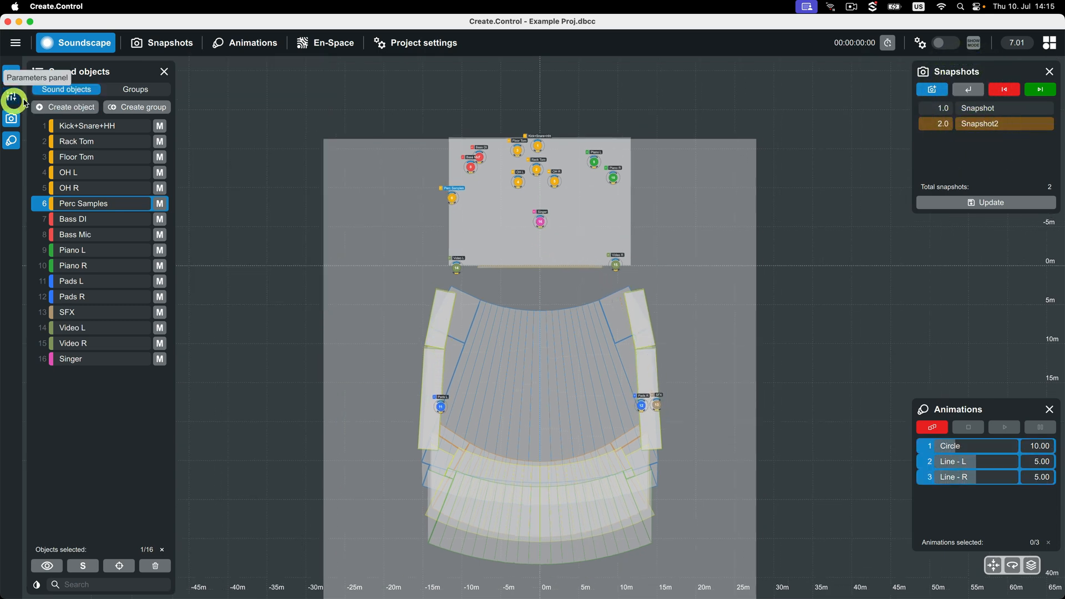
Step: In the snapshots overview, toggle the recall scope off and back to all parameters
click(162, 43)
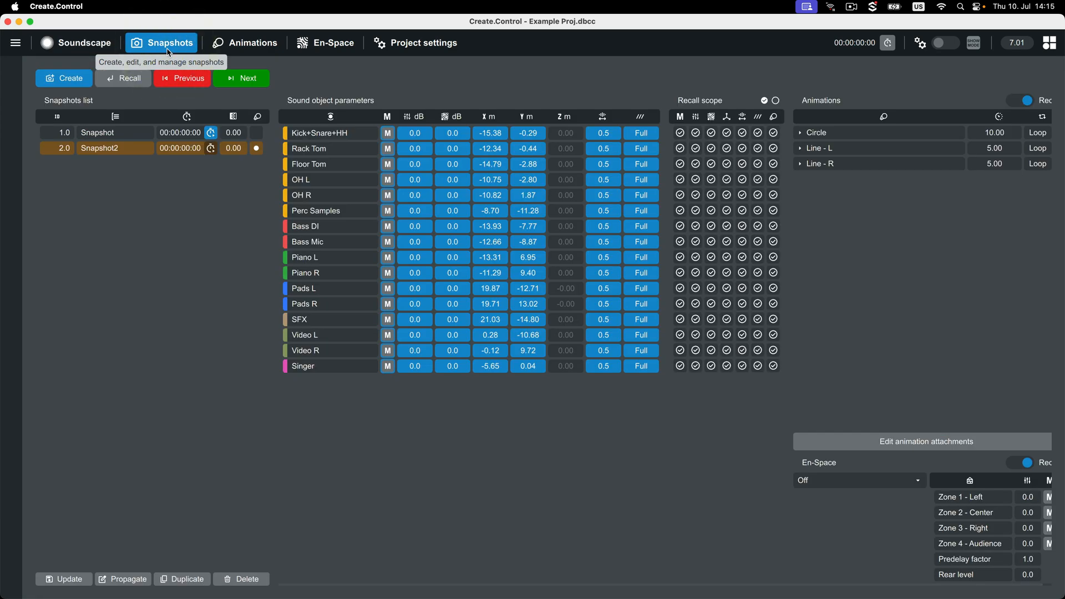
mouse_move(150, 203)
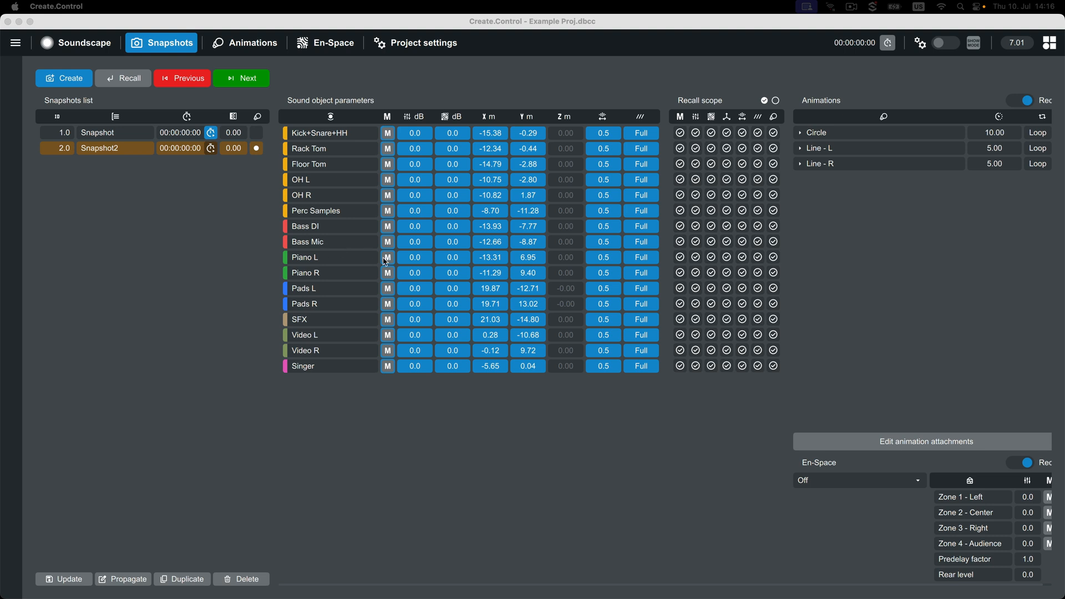
mouse_move(318, 303)
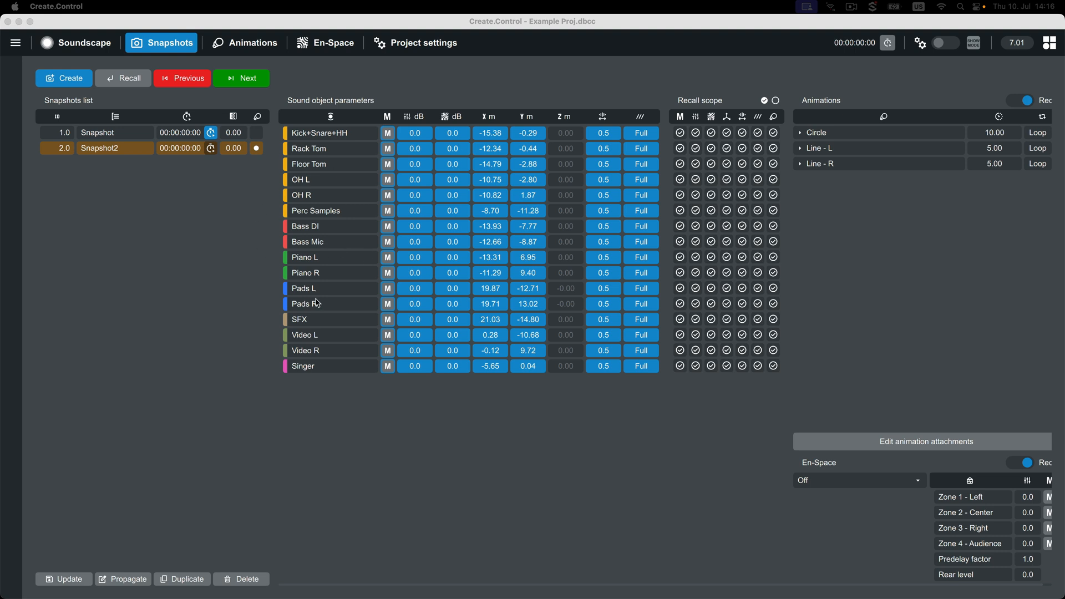
mouse_move(424, 243)
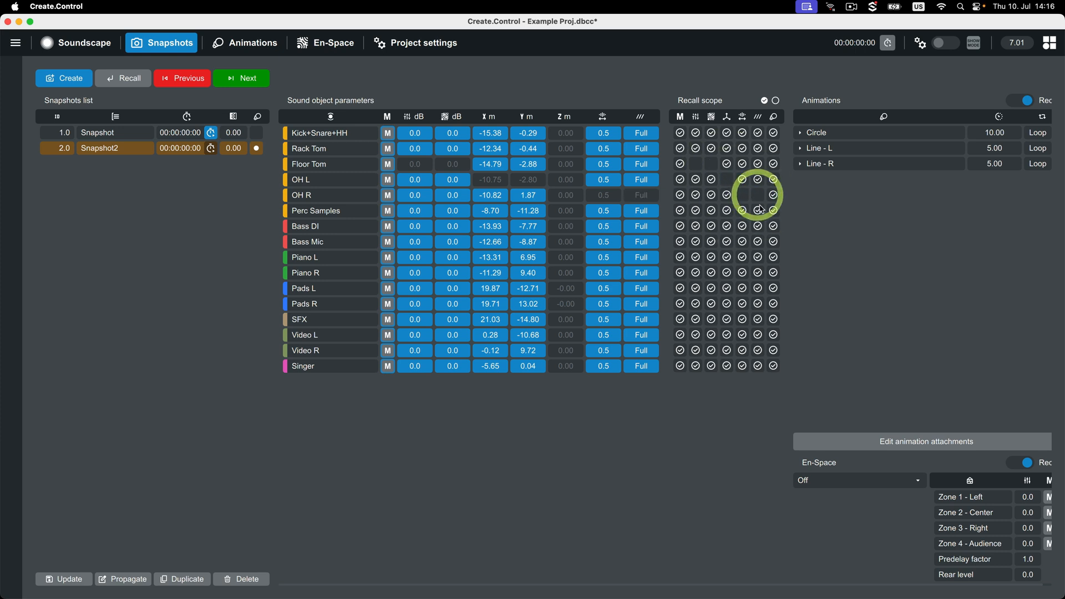
click(765, 101)
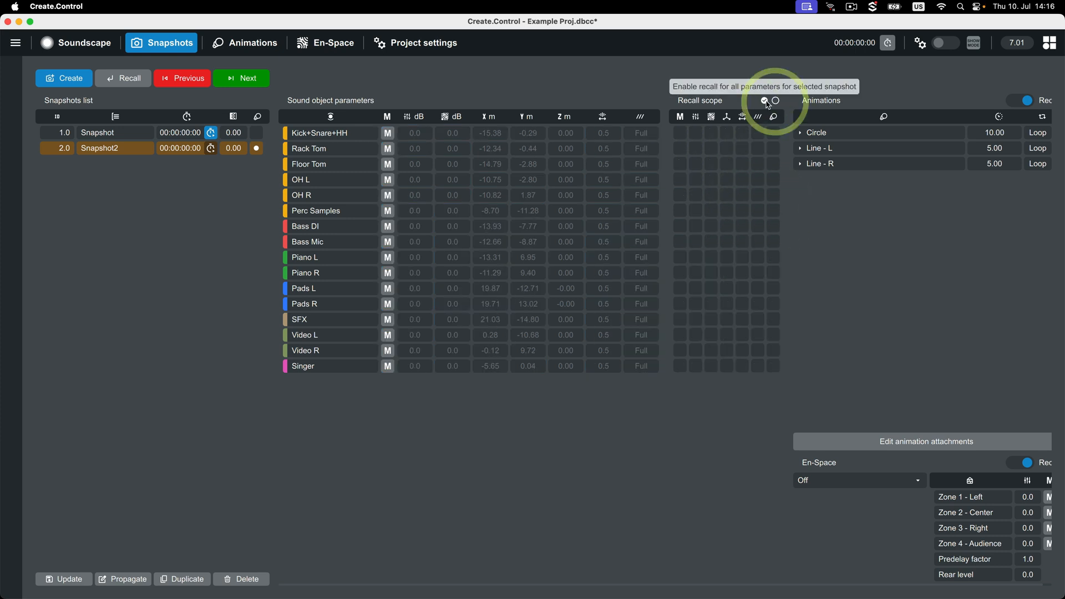
click(763, 101)
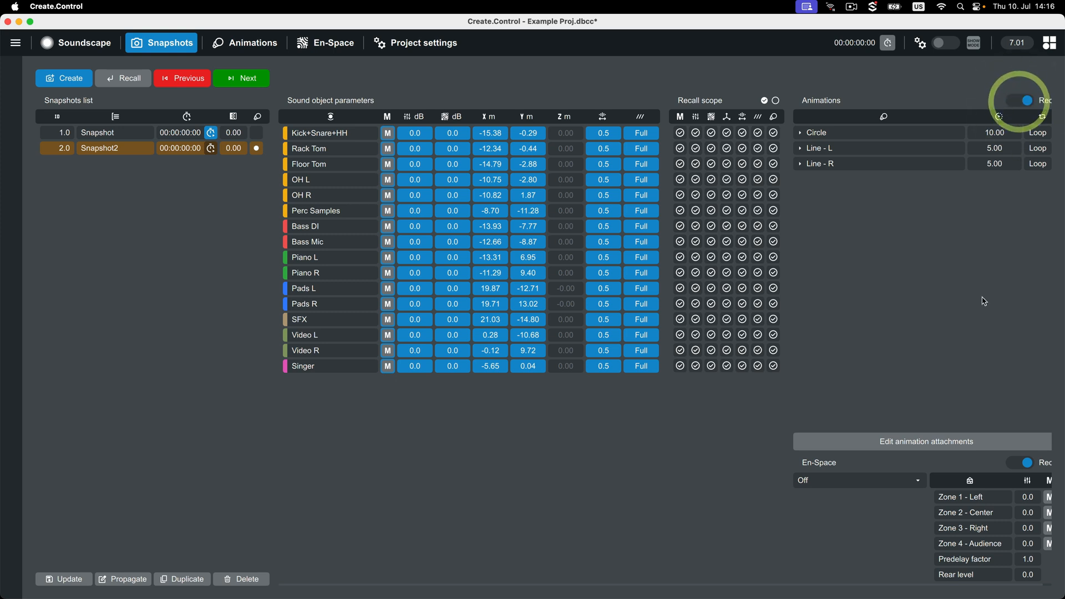
Step: Set the snapshot's En-Space room to Modern - Medium2
click(858, 481)
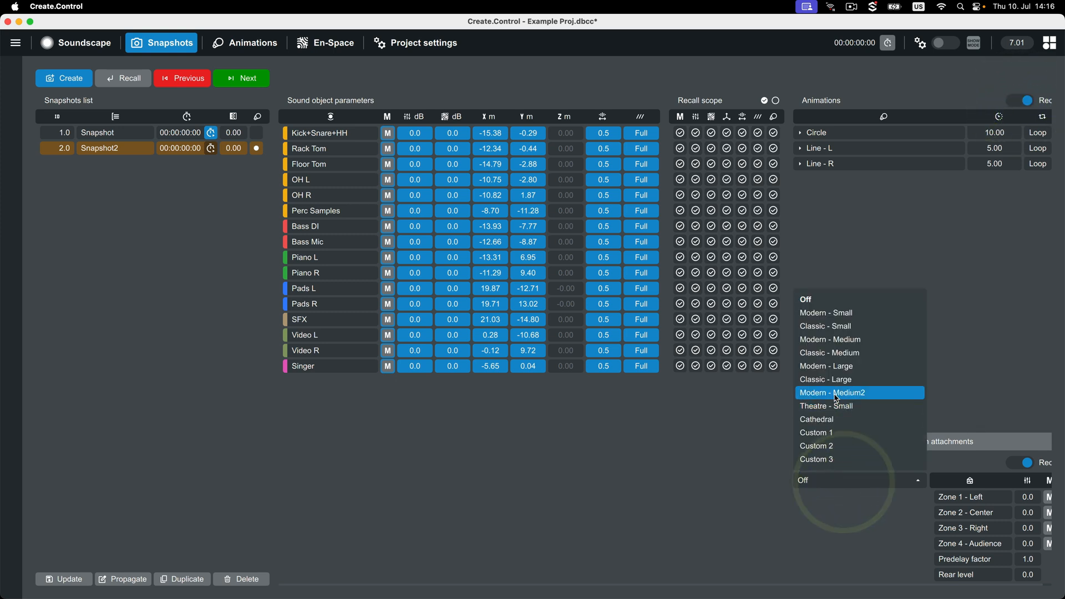
click(833, 393)
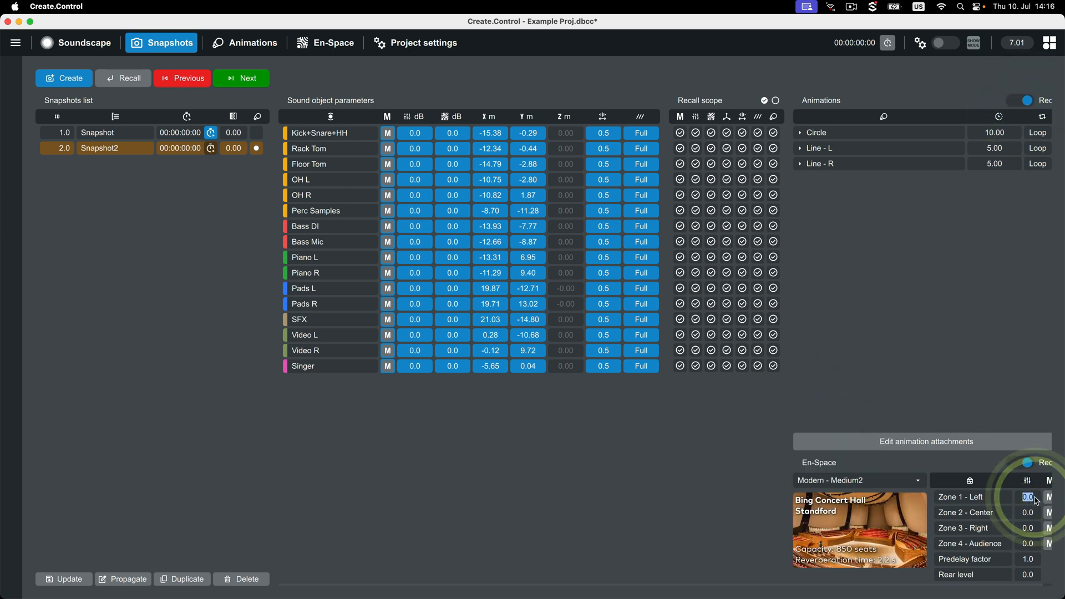
Step: In the animations view, review the Line - L trajectory, then show the snapshot attachments
click(252, 43)
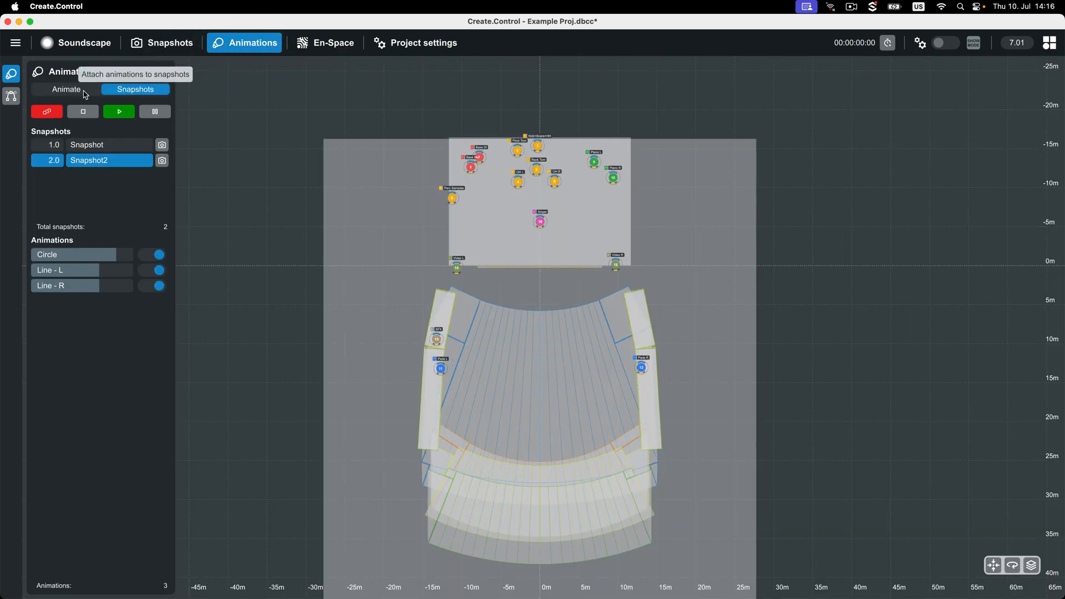
click(65, 89)
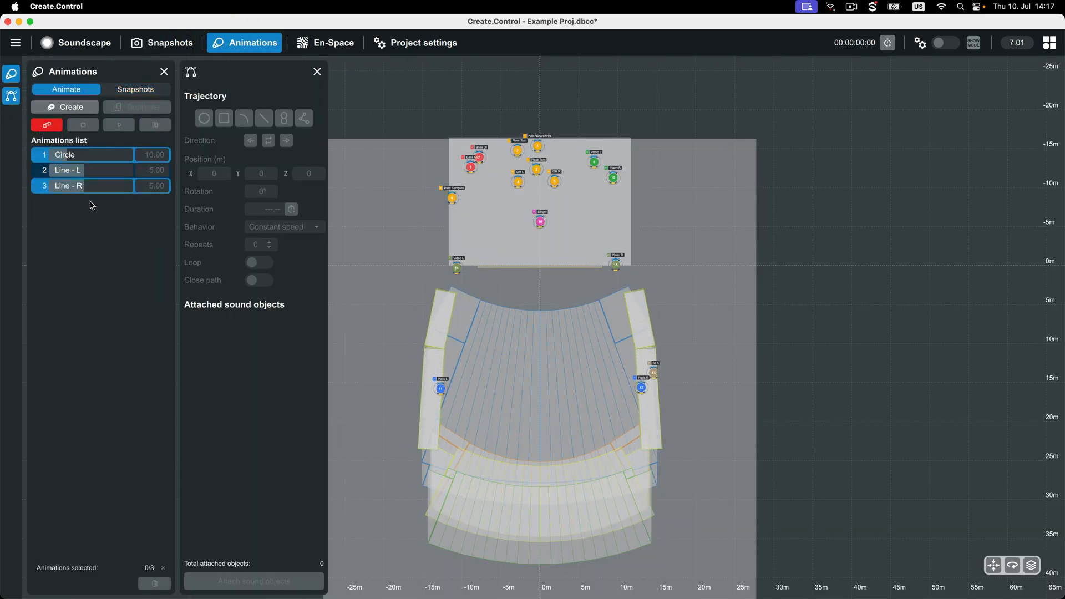
click(68, 170)
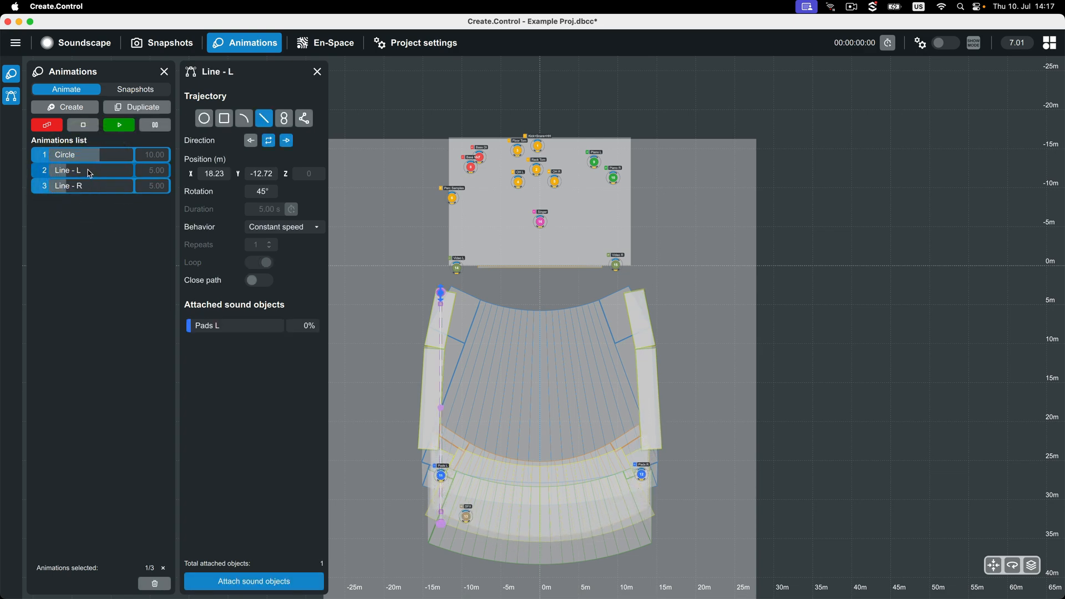
click(135, 89)
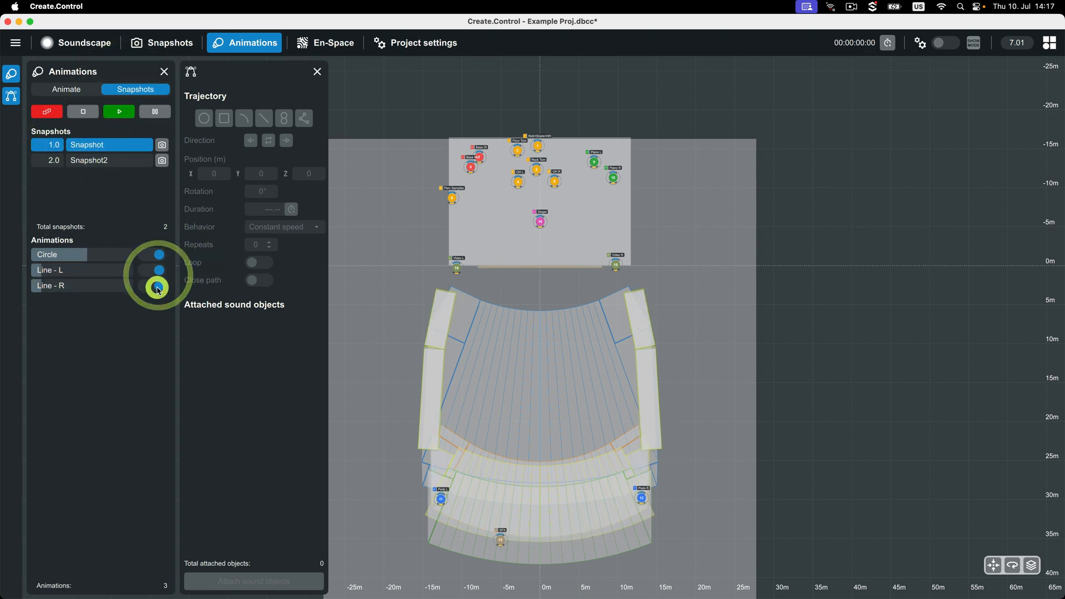
mouse_move(333, 42)
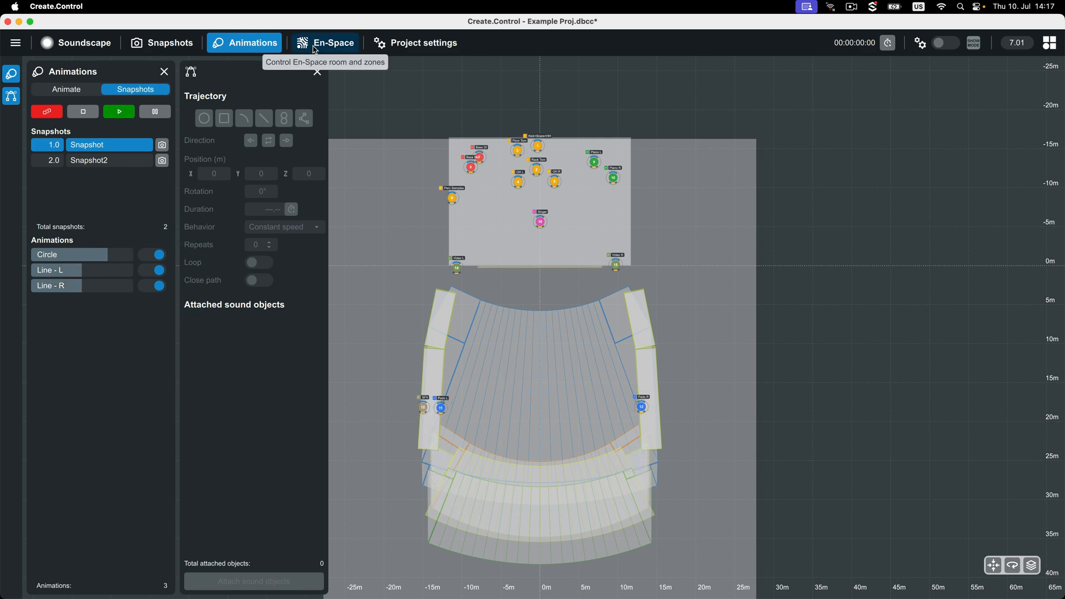
Step: On the En-Space page pick the Modern - Medium room and lower Zone 2 - Center to about -60 dB
click(325, 44)
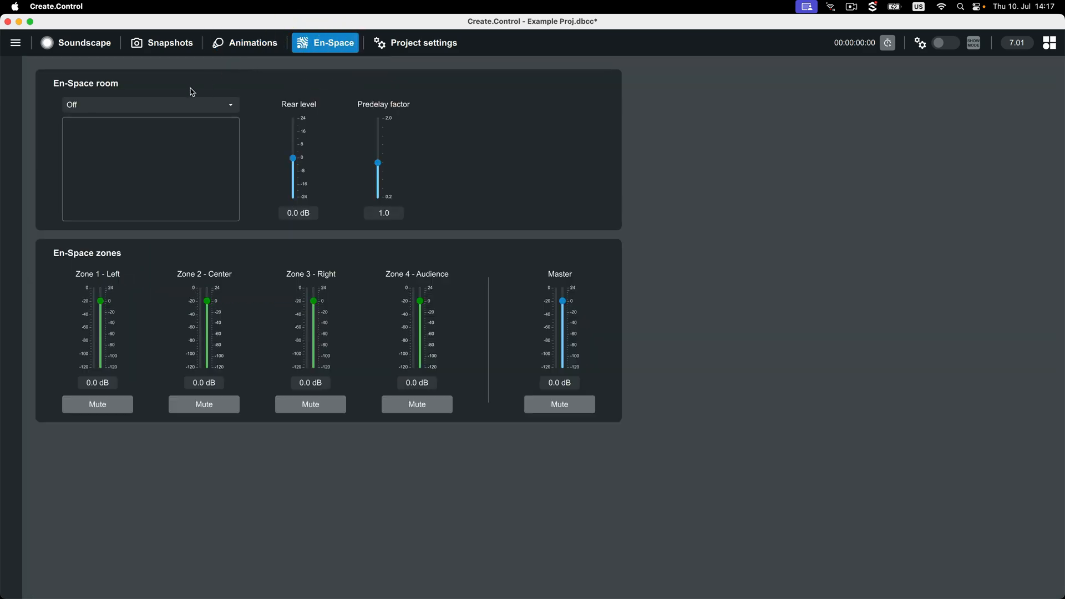
click(150, 104)
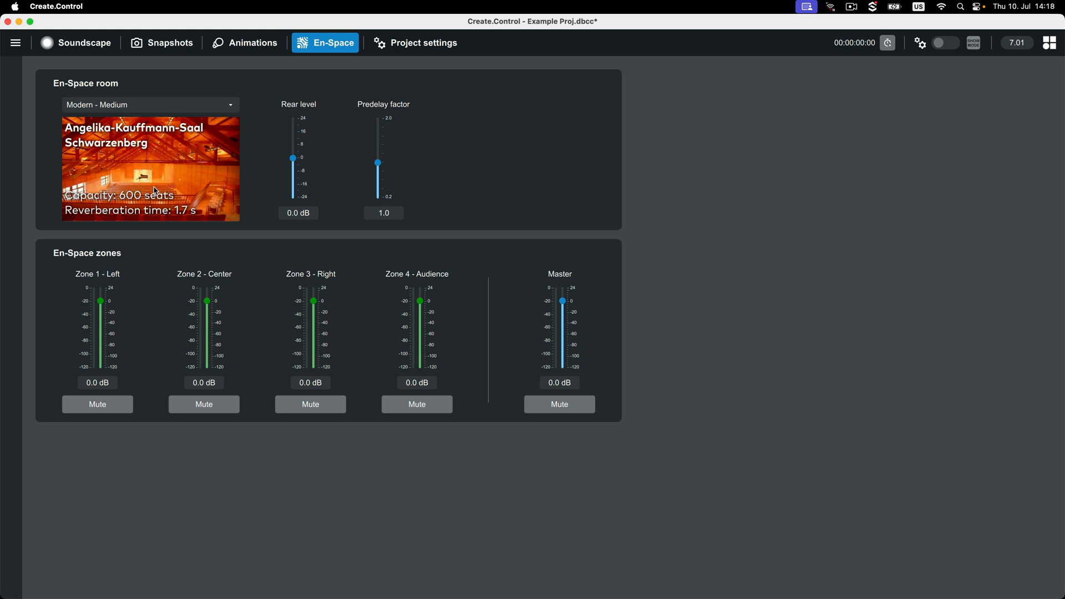
drag(206, 301, 206, 320)
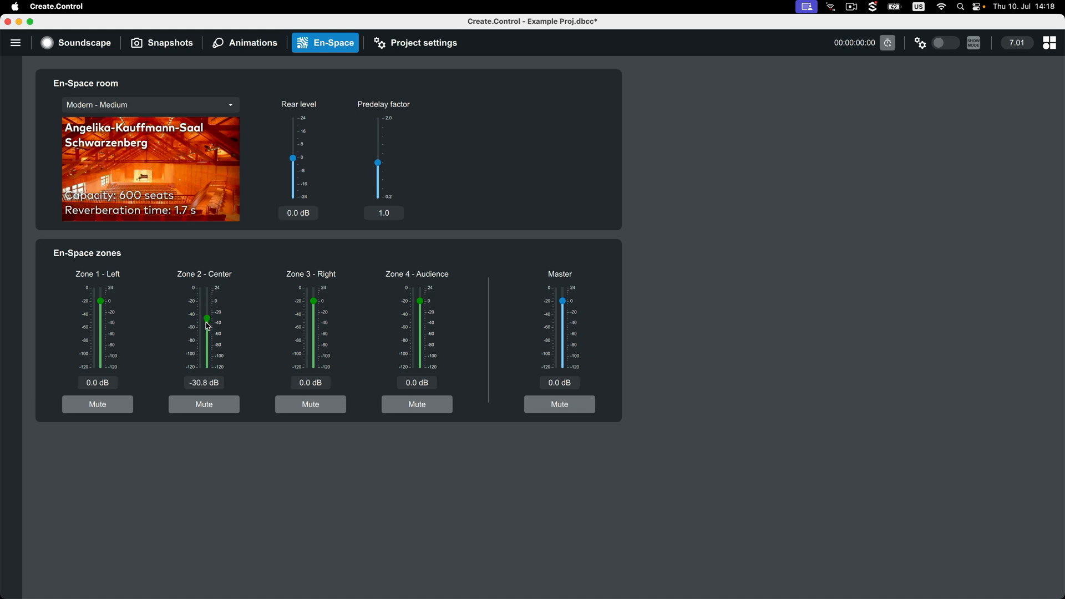
drag(206, 319, 206, 334)
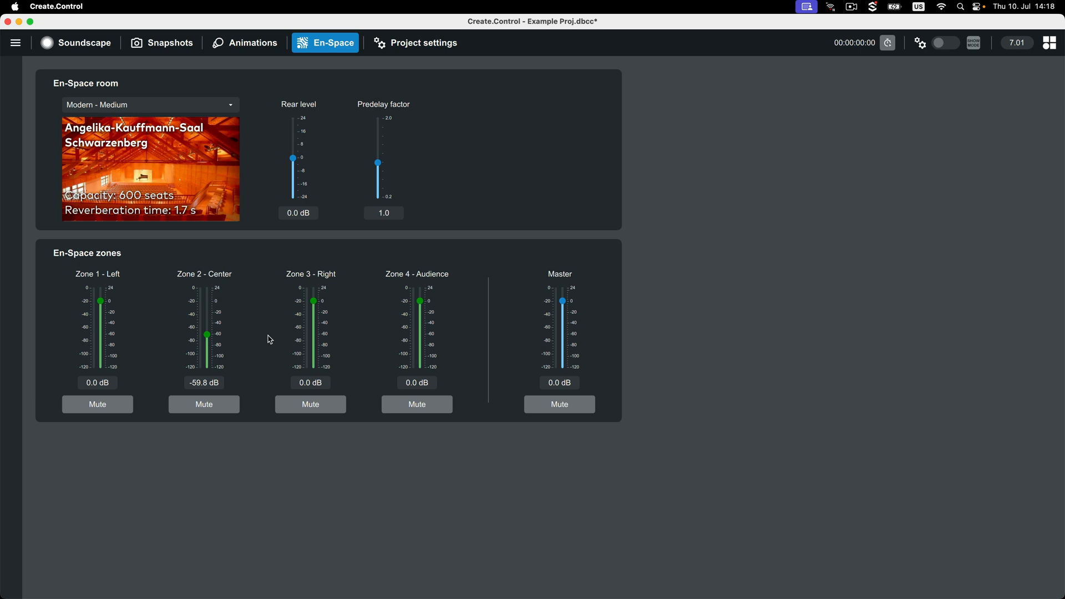
mouse_move(313, 313)
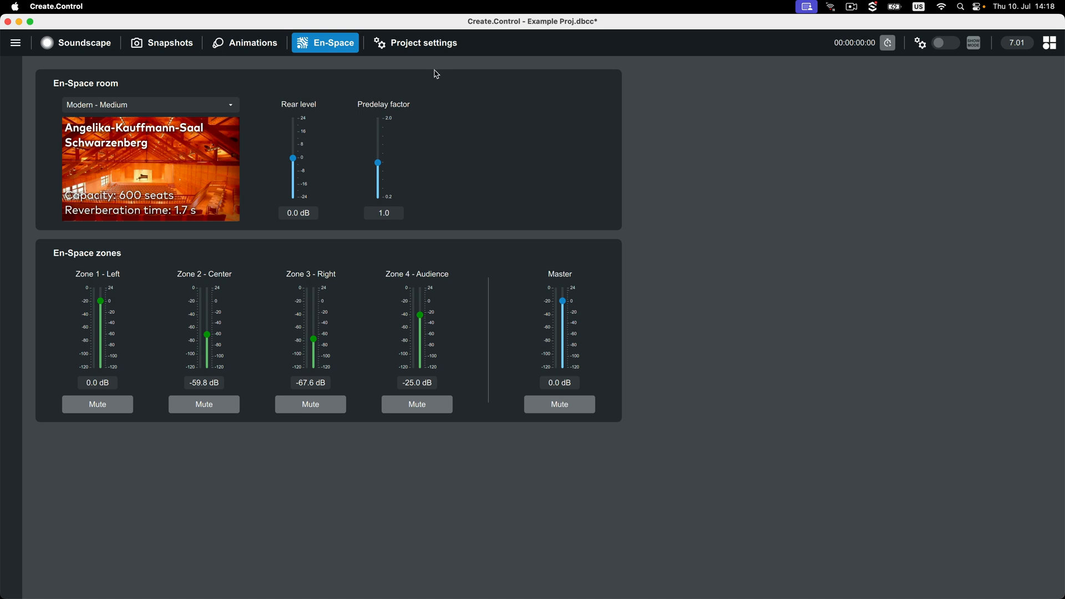
Step: In Project settings, visit the control patch matrix and the device setup page
click(415, 43)
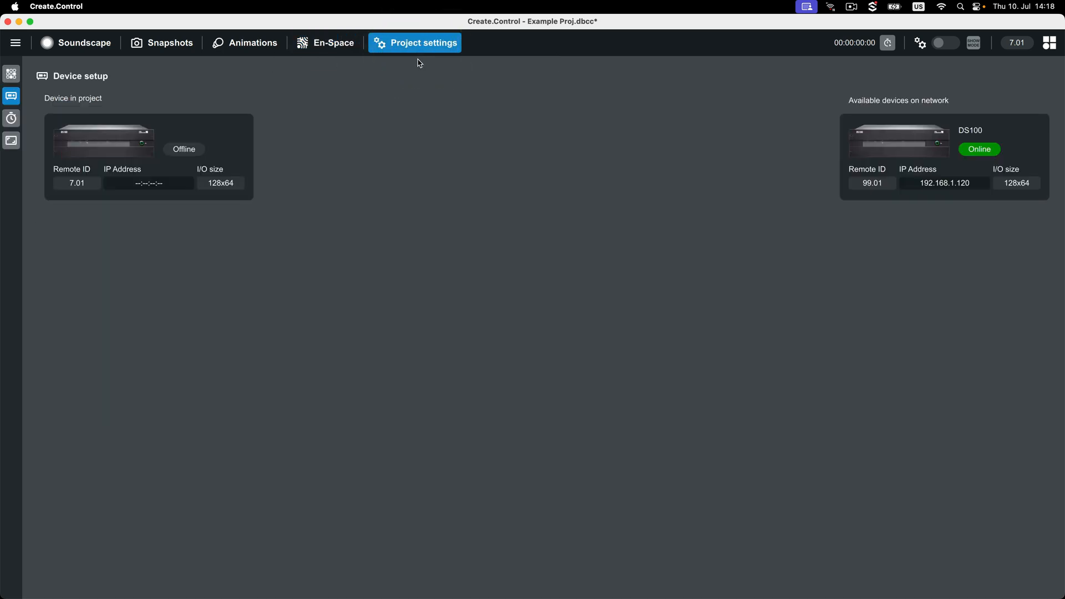
mouse_move(11, 74)
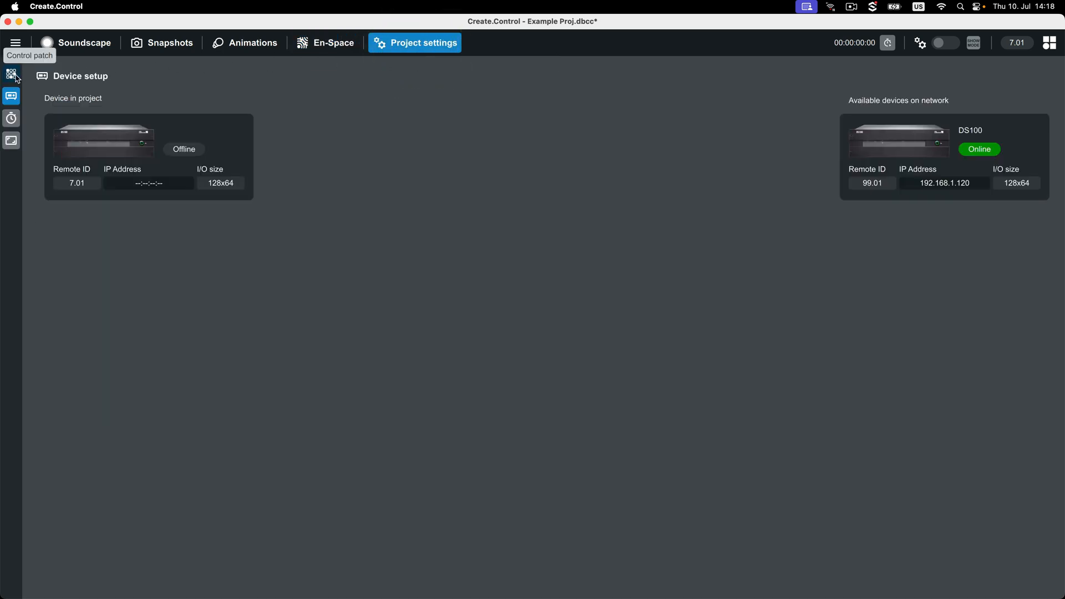
click(11, 73)
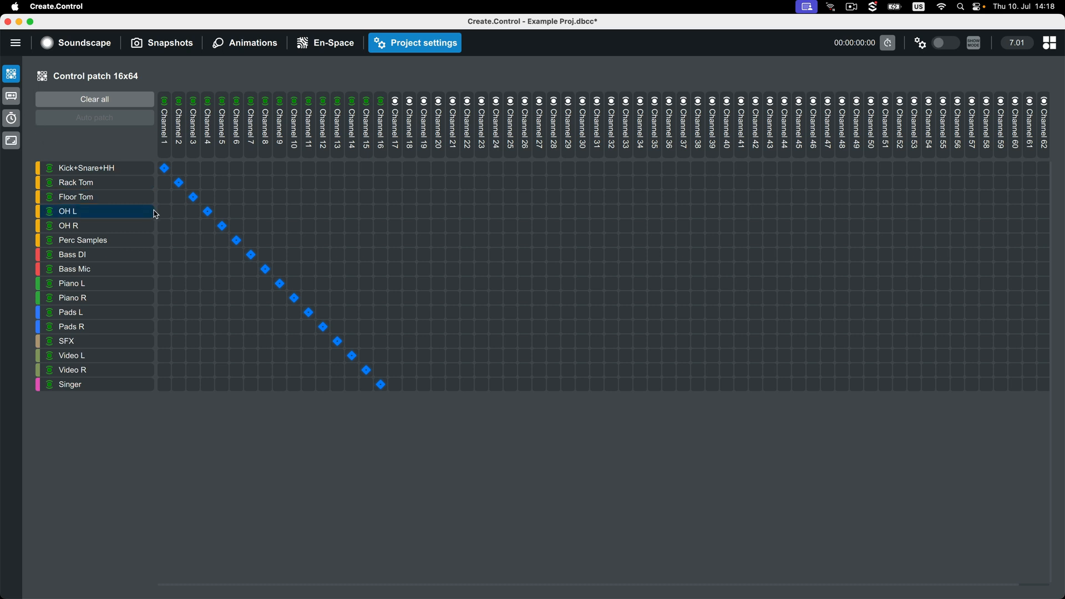
click(11, 95)
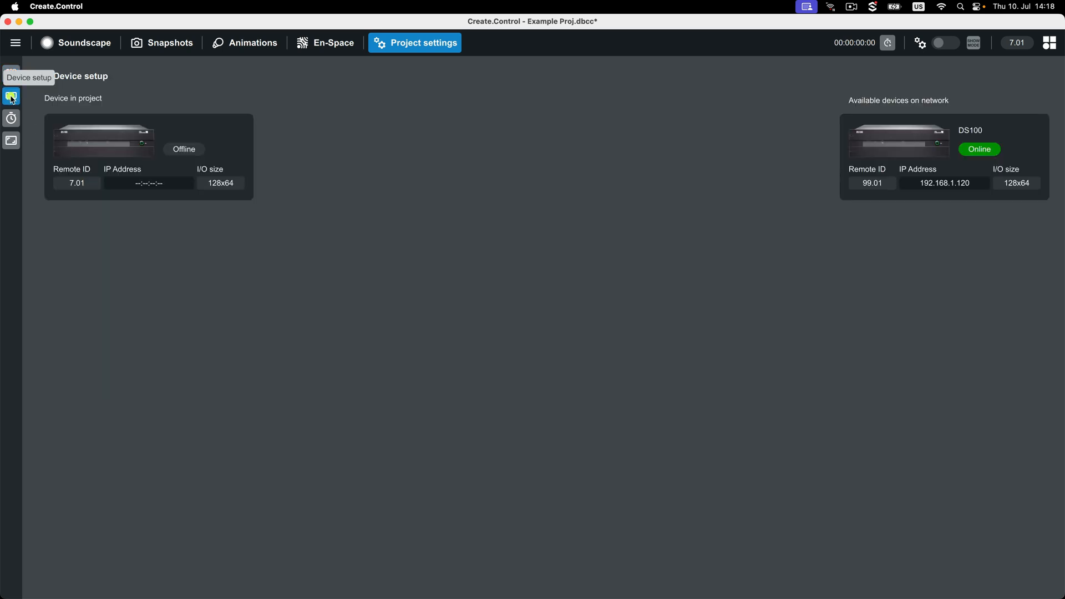
click(898, 156)
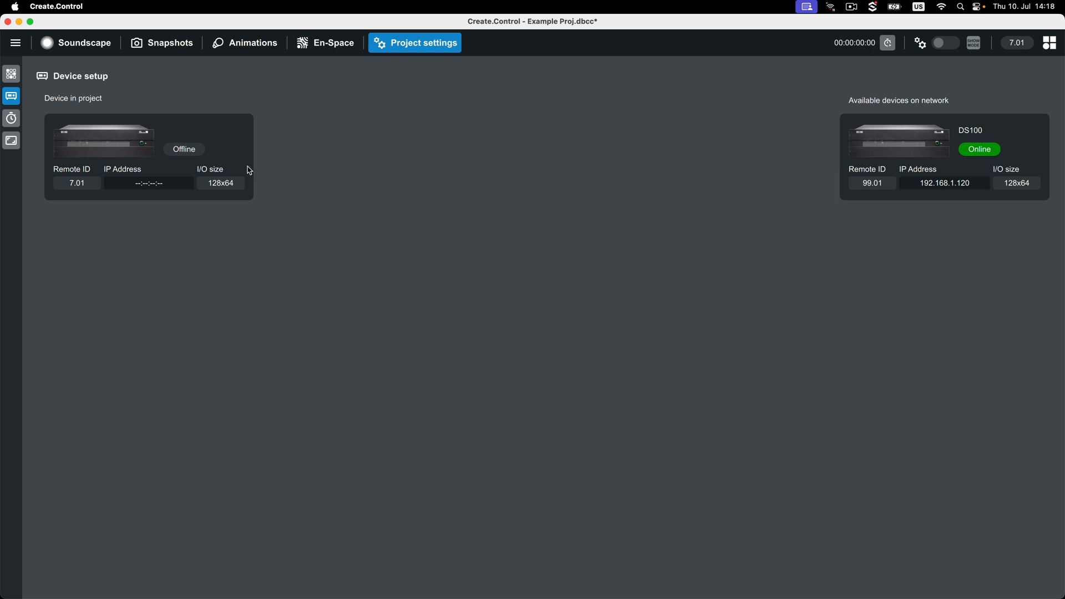
Step: Set the MTC timecode source to Scarlett 18i8 USB and return to the soundscape
click(11, 119)
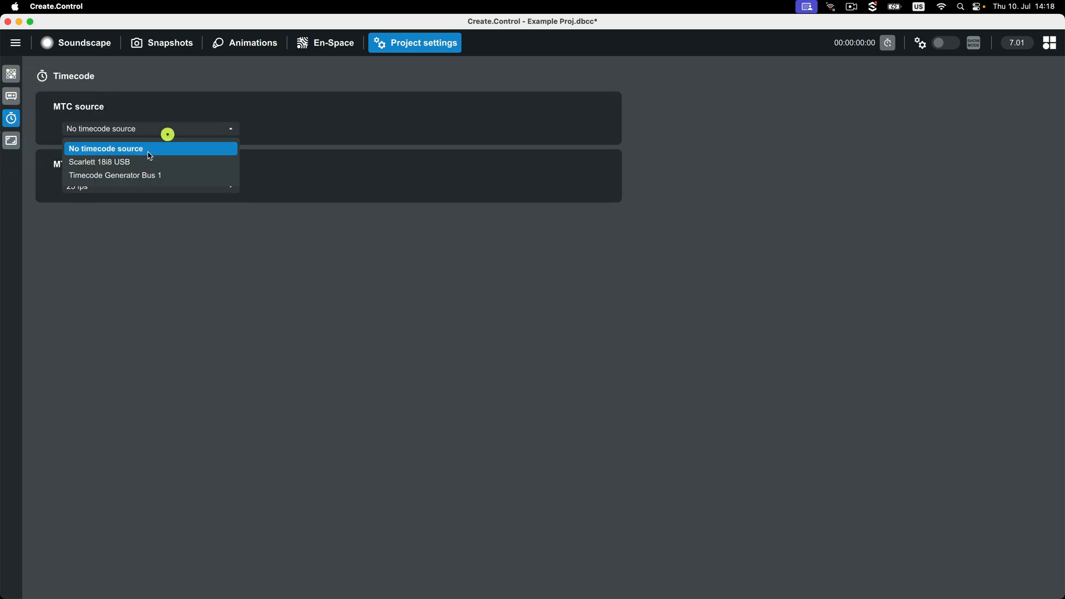
click(99, 162)
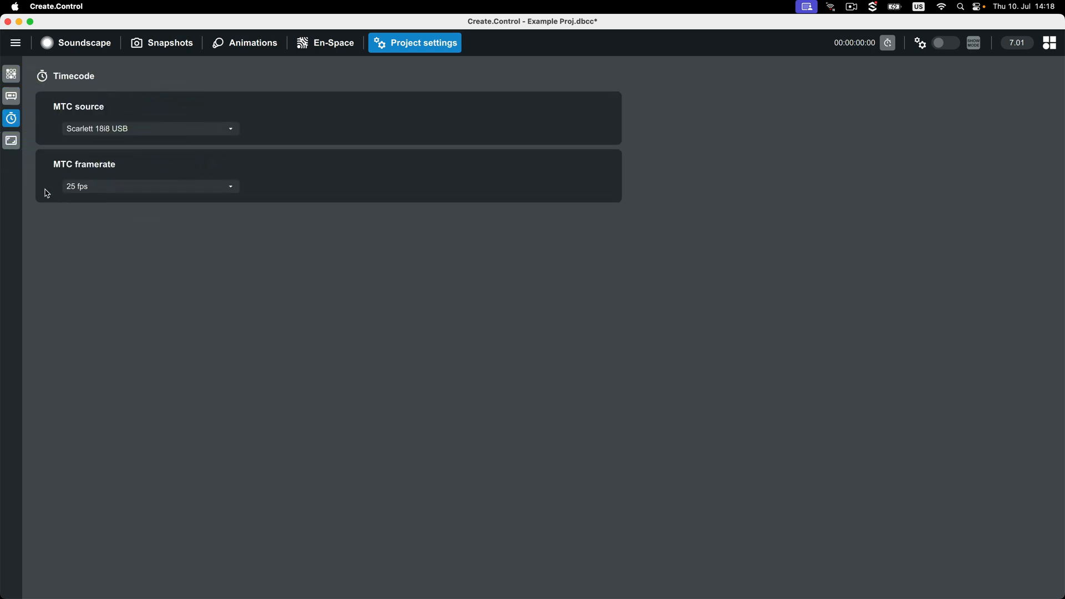
click(11, 141)
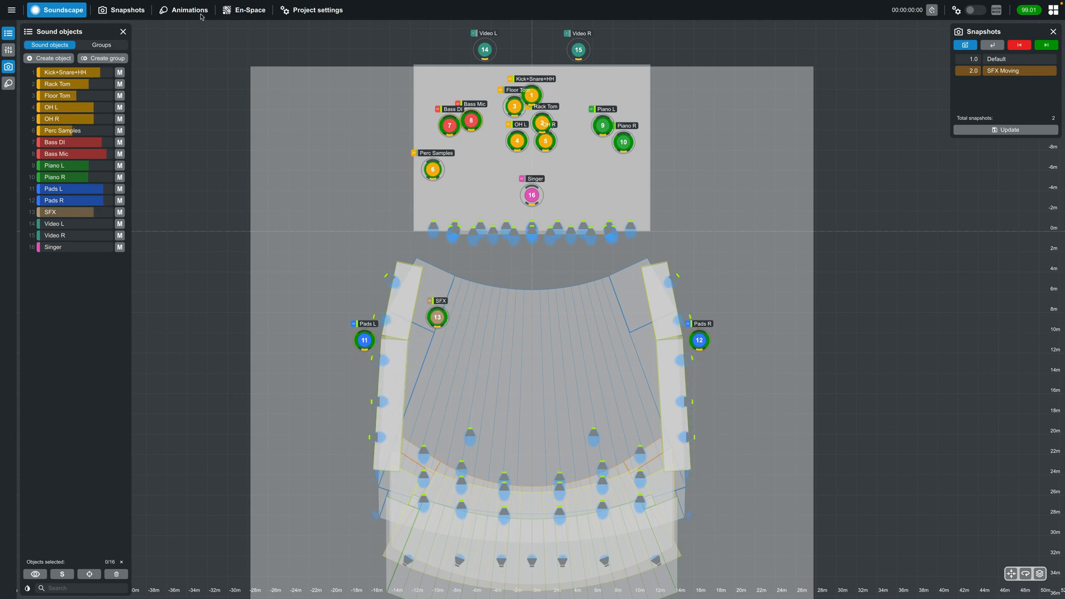
Step: List the sound object groups Drums, Bass, Piano, Pads, Video and Band
click(311, 10)
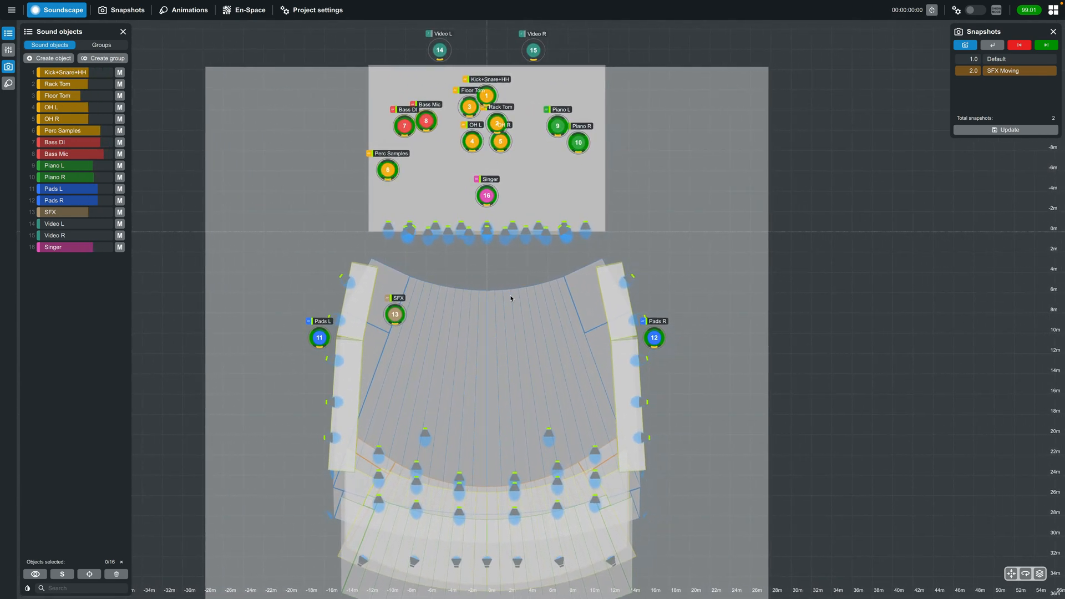
scroll(down, 3)
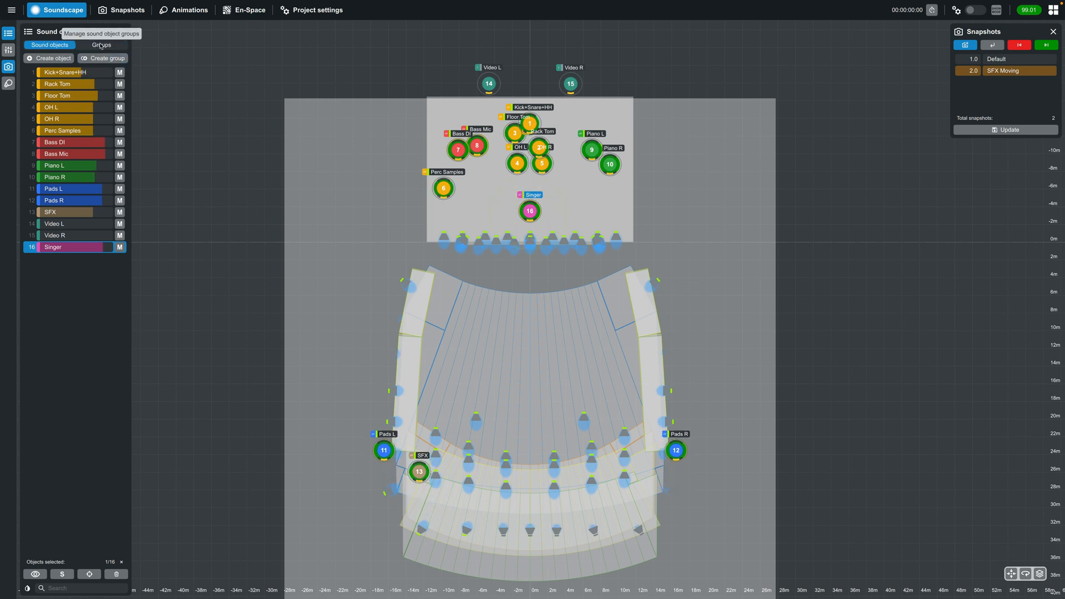
click(101, 44)
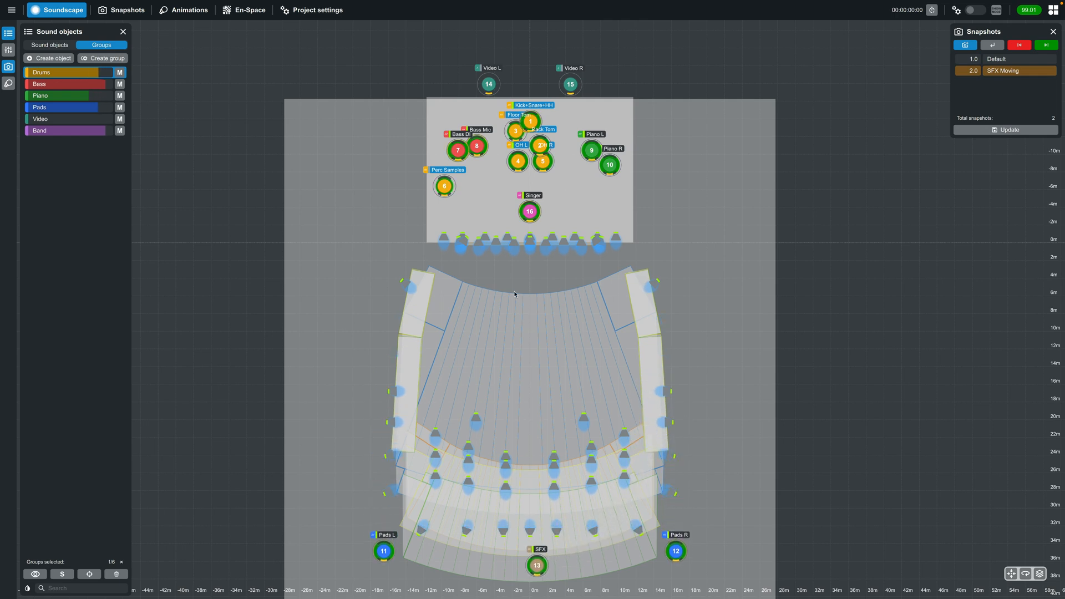
Step: Centre and rescale the venue view on the origin
click(1011, 574)
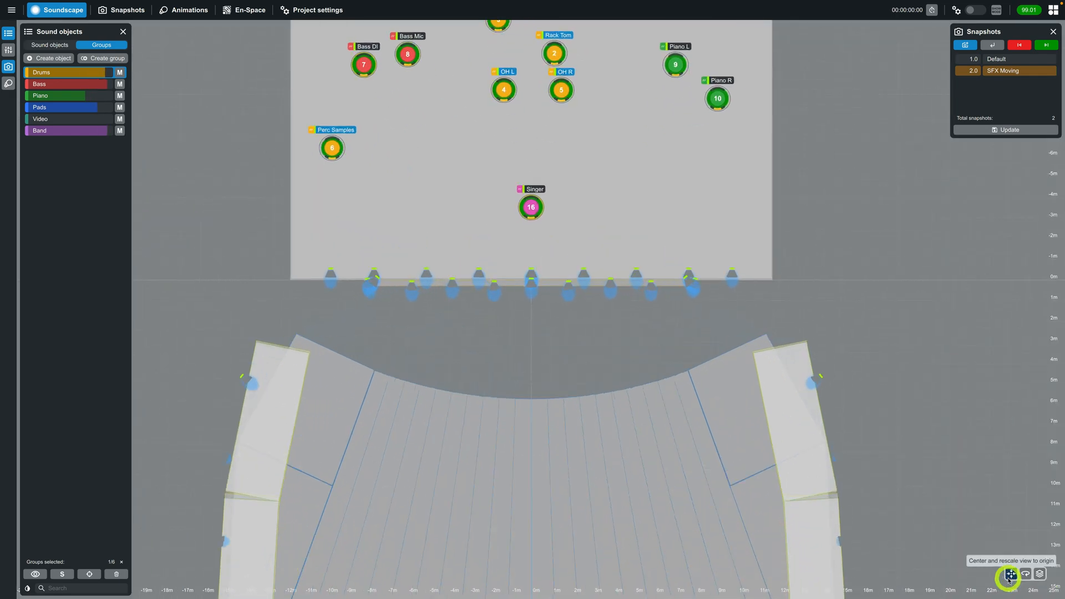
click(1010, 574)
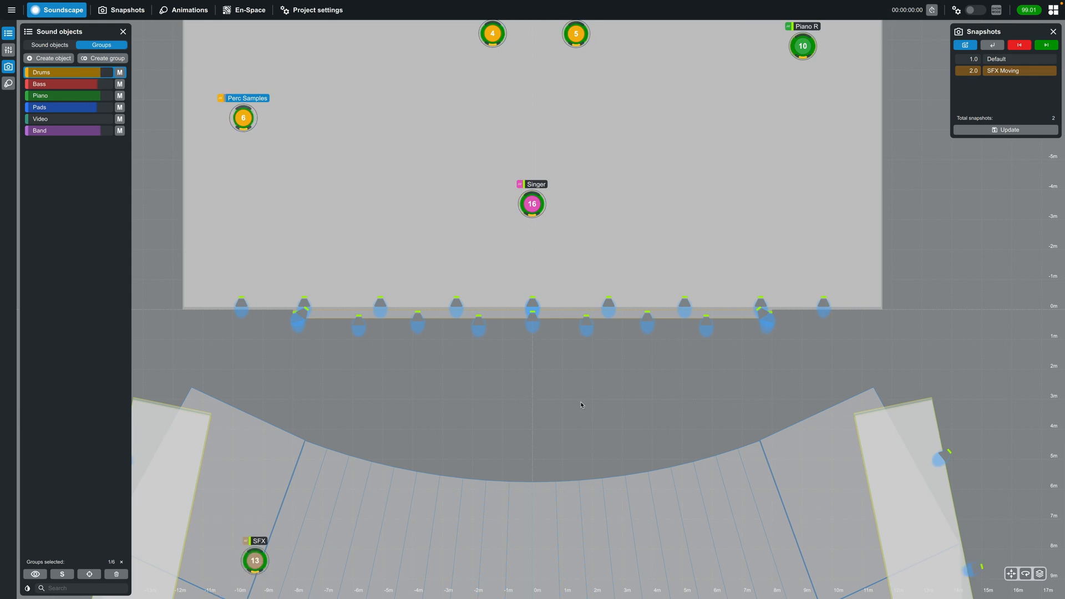
scroll(down, 3)
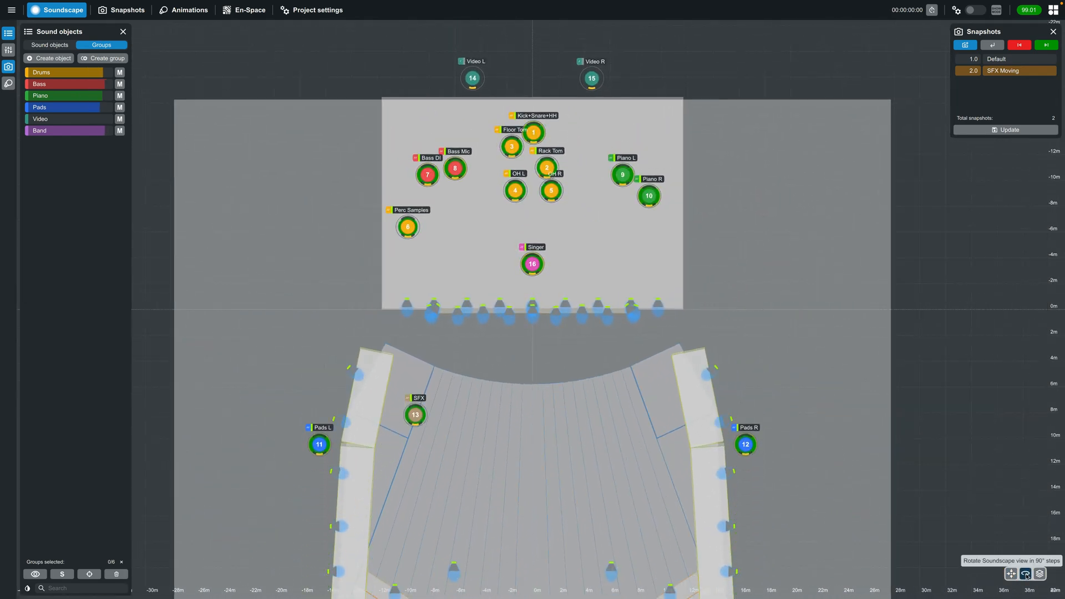
Step: Rotate the venue view in three 90° steps to a slanted orientation
click(1026, 575)
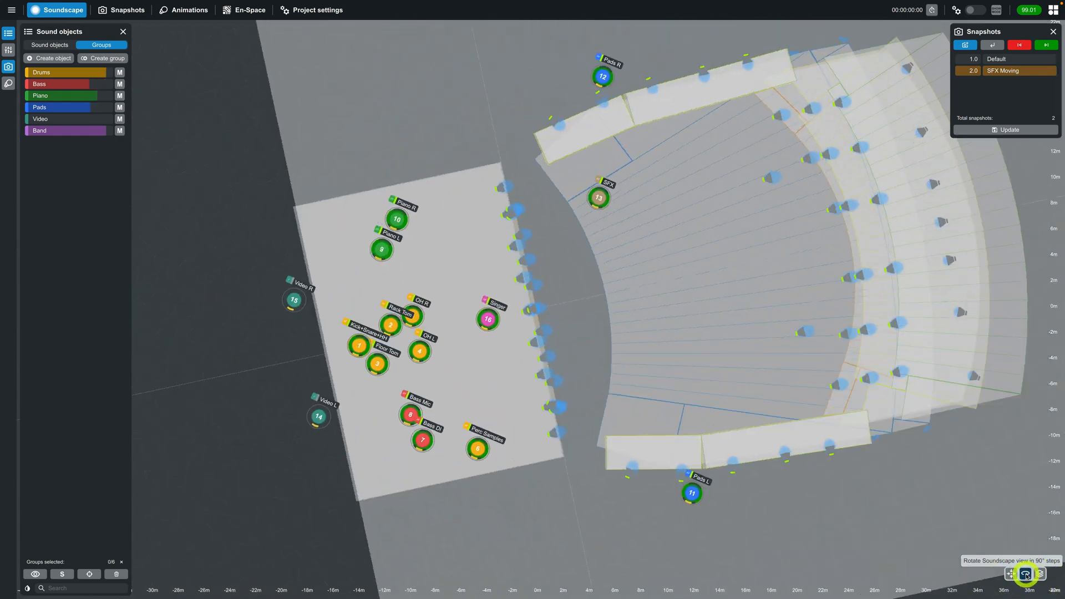
click(1025, 574)
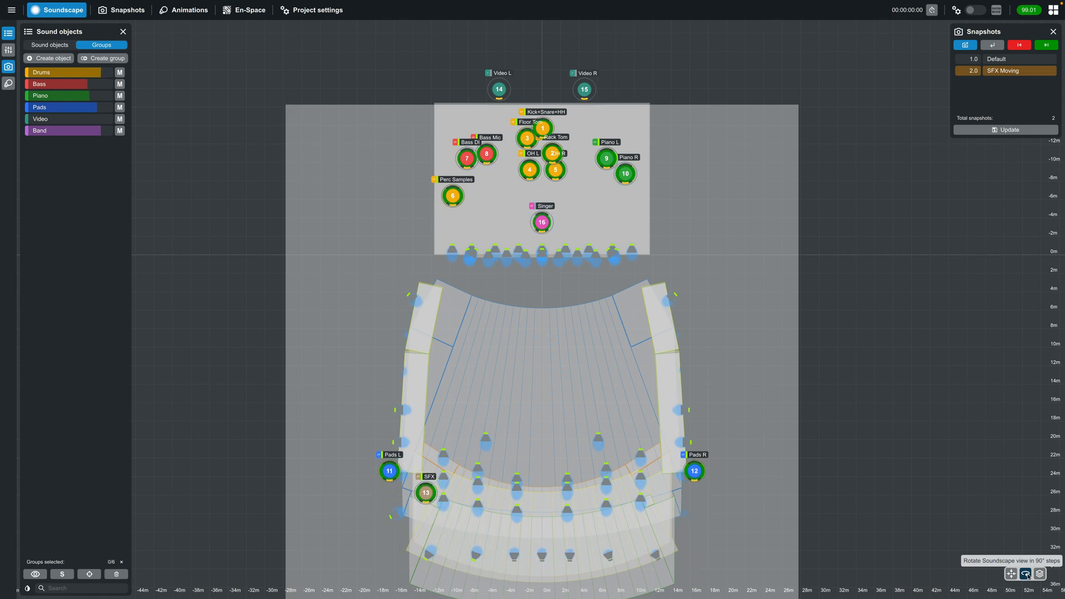
click(1026, 574)
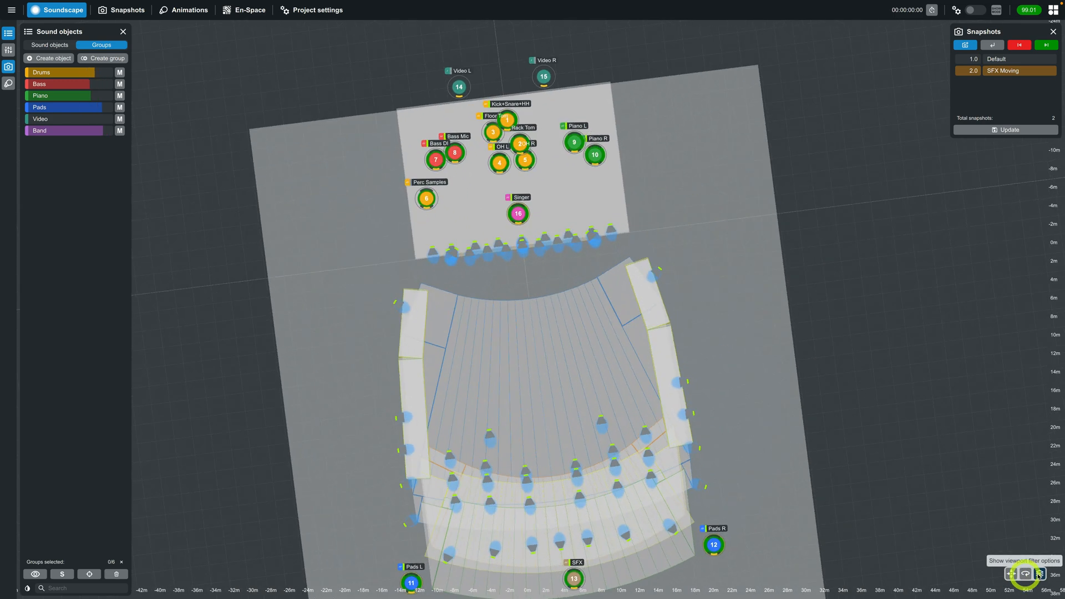
Step: In the viewport options, hide and re-show the venue and the sound object labels
click(1039, 573)
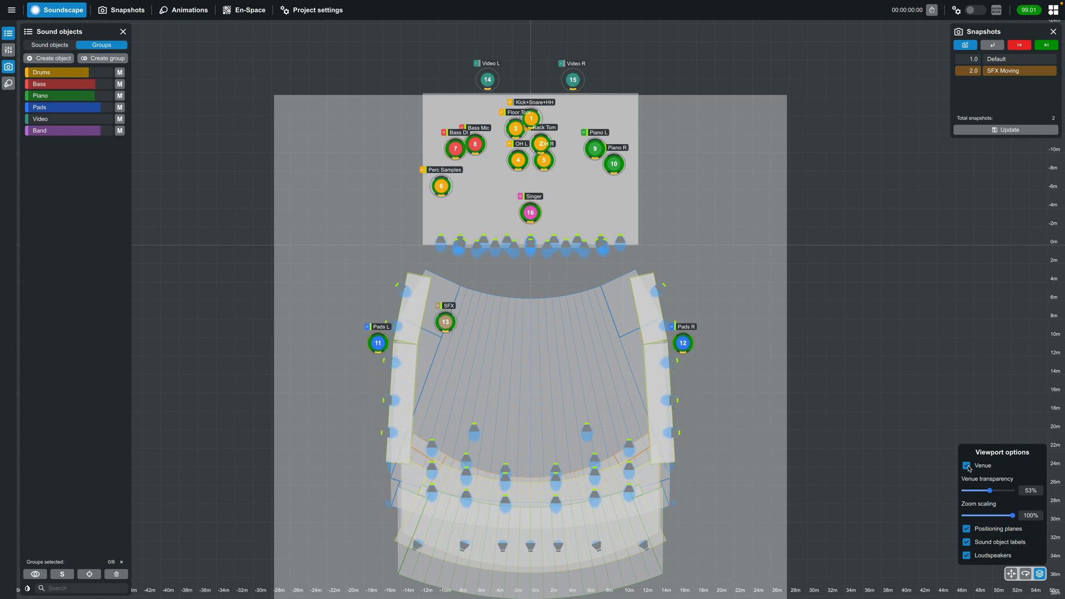
click(967, 465)
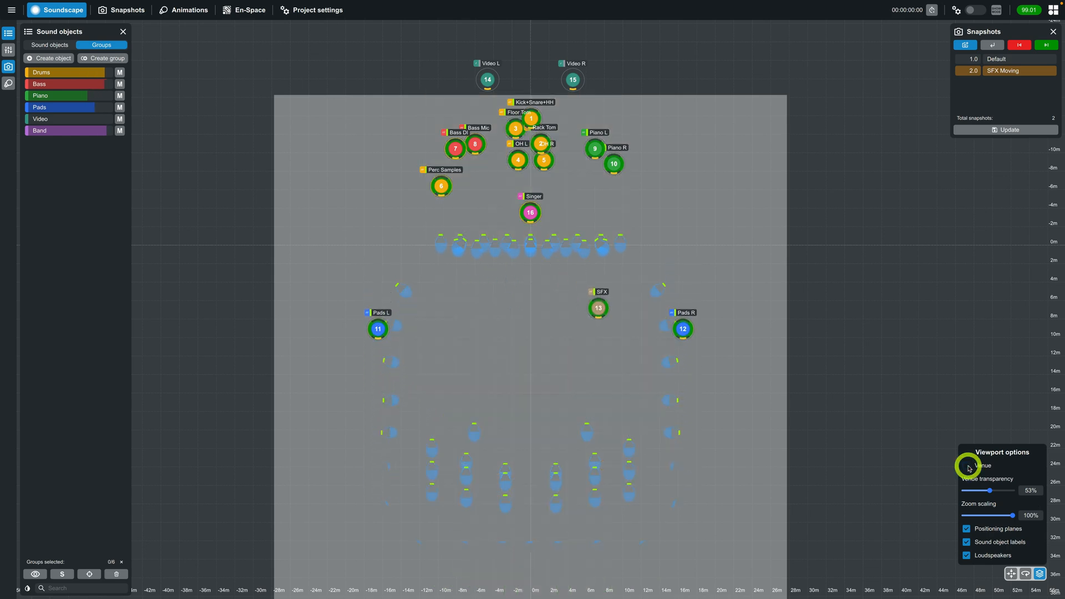
click(967, 465)
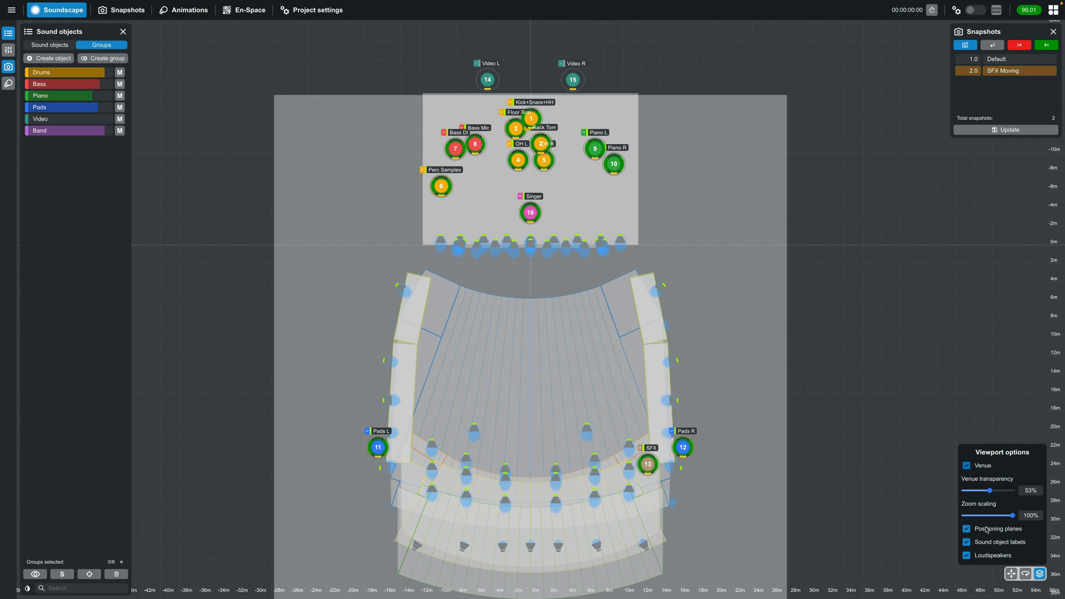
click(967, 542)
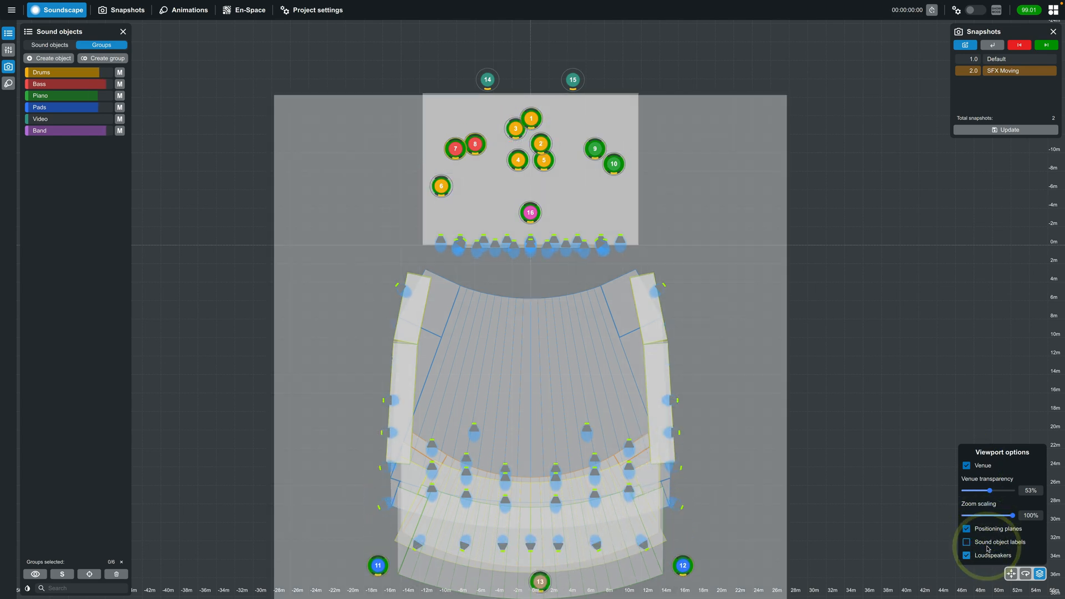
click(966, 543)
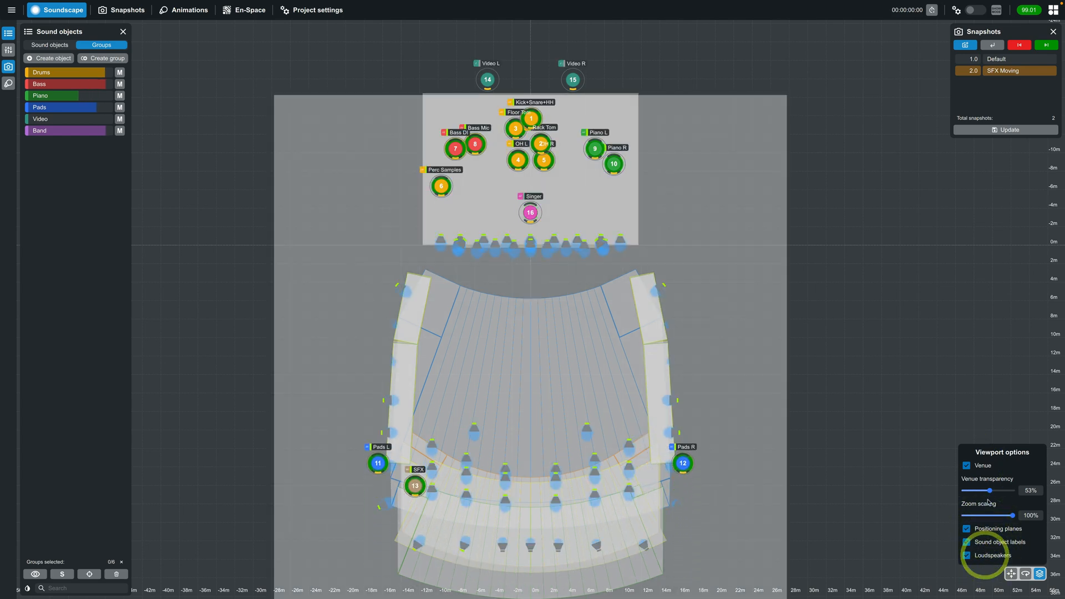
drag(986, 490, 994, 490)
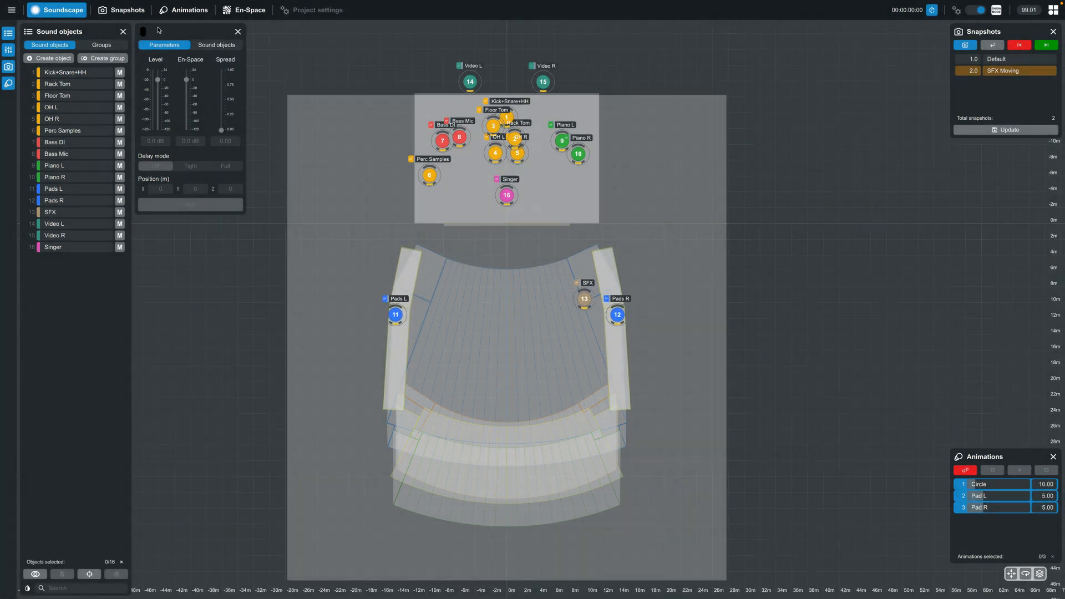
Step: In show mode, try deleting a snapshot, then open the main project menu with its disabled entries
click(121, 10)
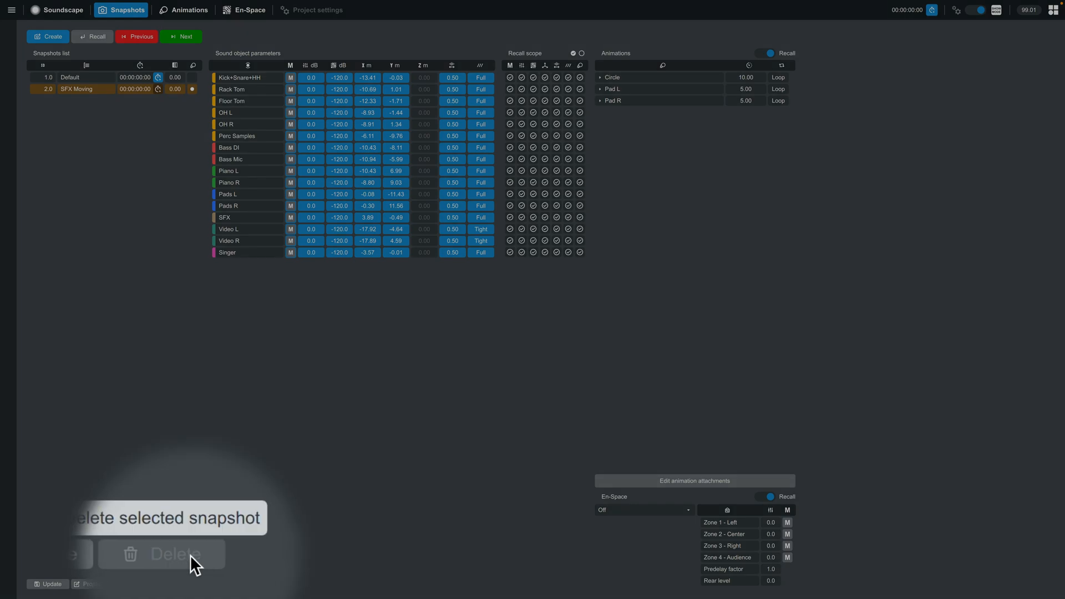
click(189, 10)
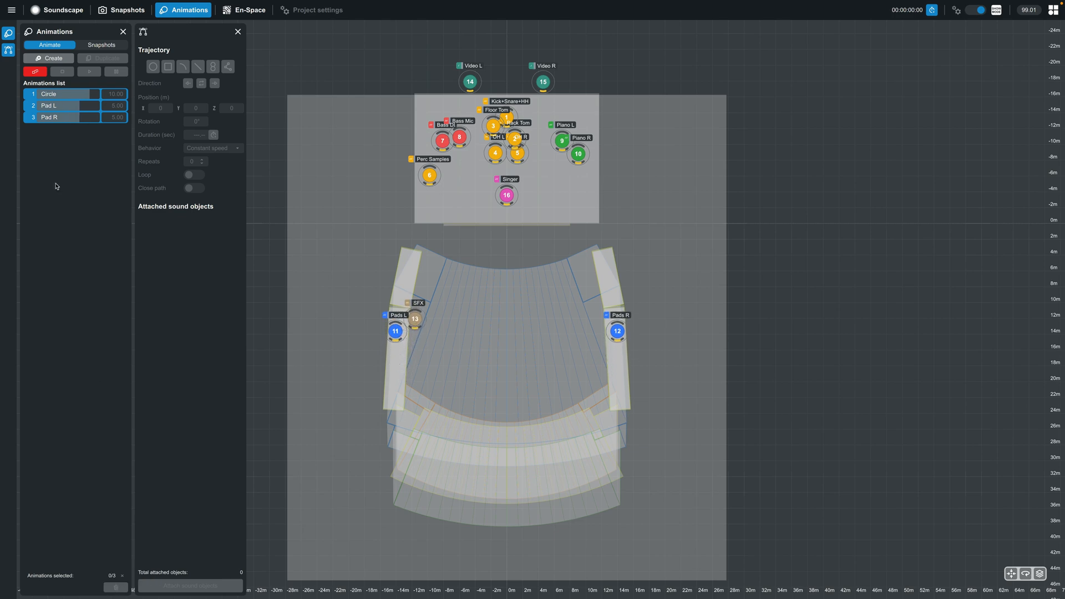
click(11, 10)
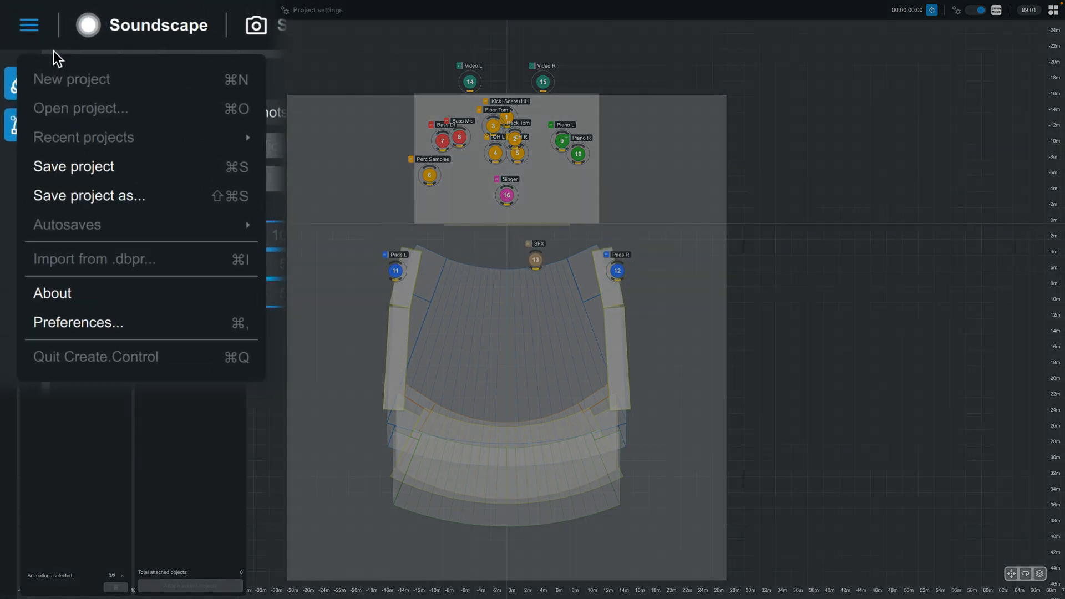